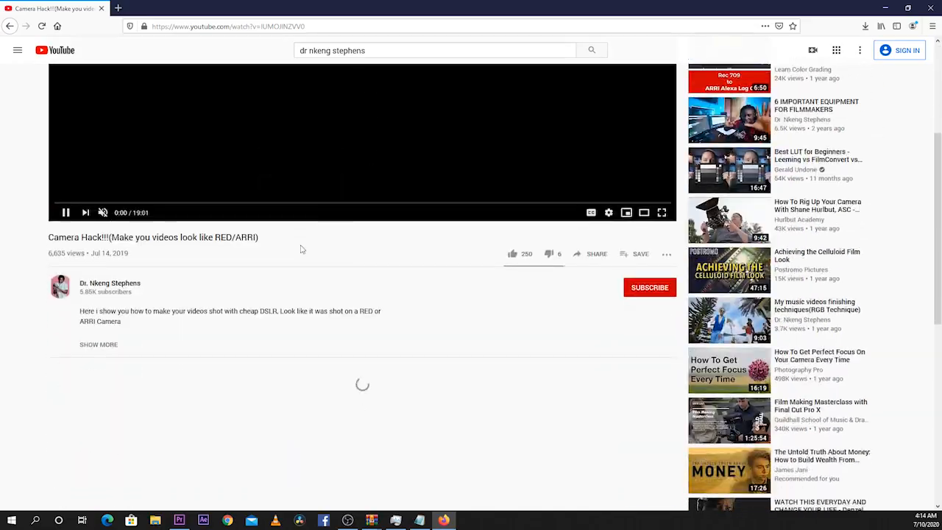
Start playing the 'Camera Hack!!!' video about making footage look like RED/ARRI.
left_click(661, 212)
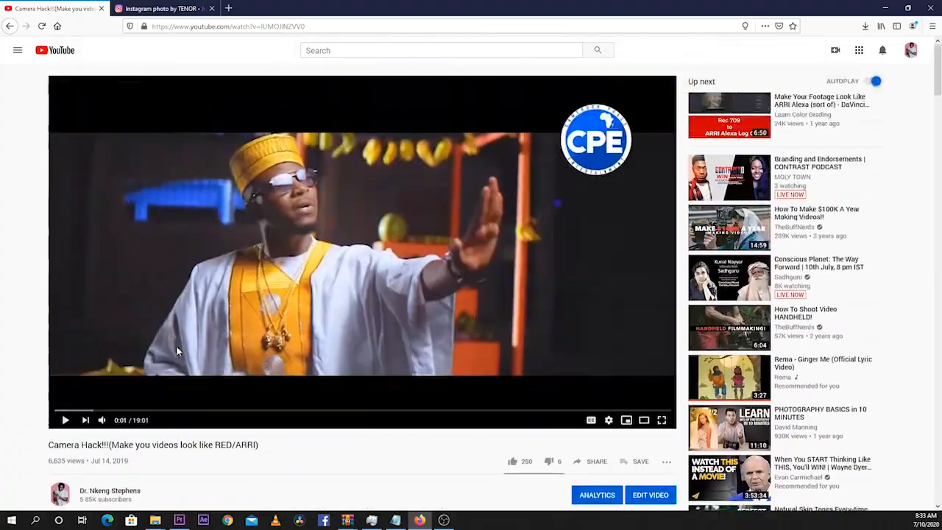
left_click(661, 419)
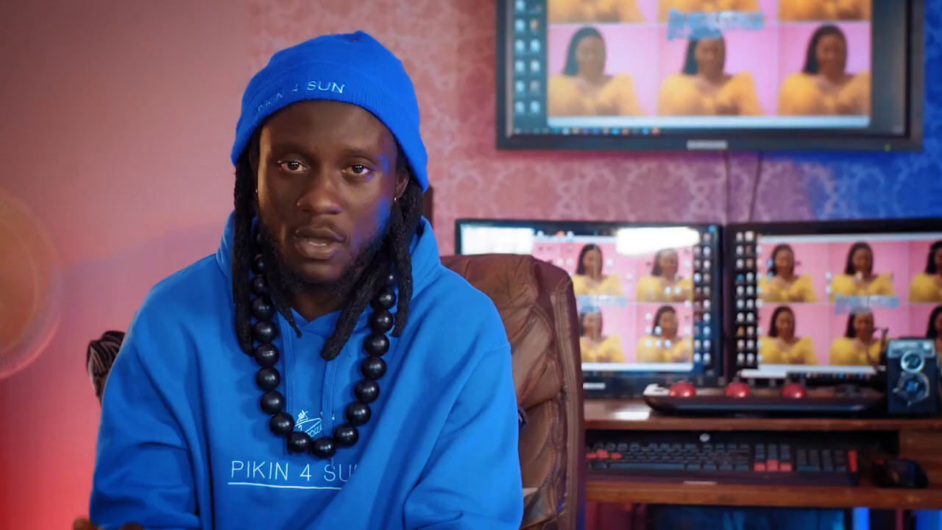